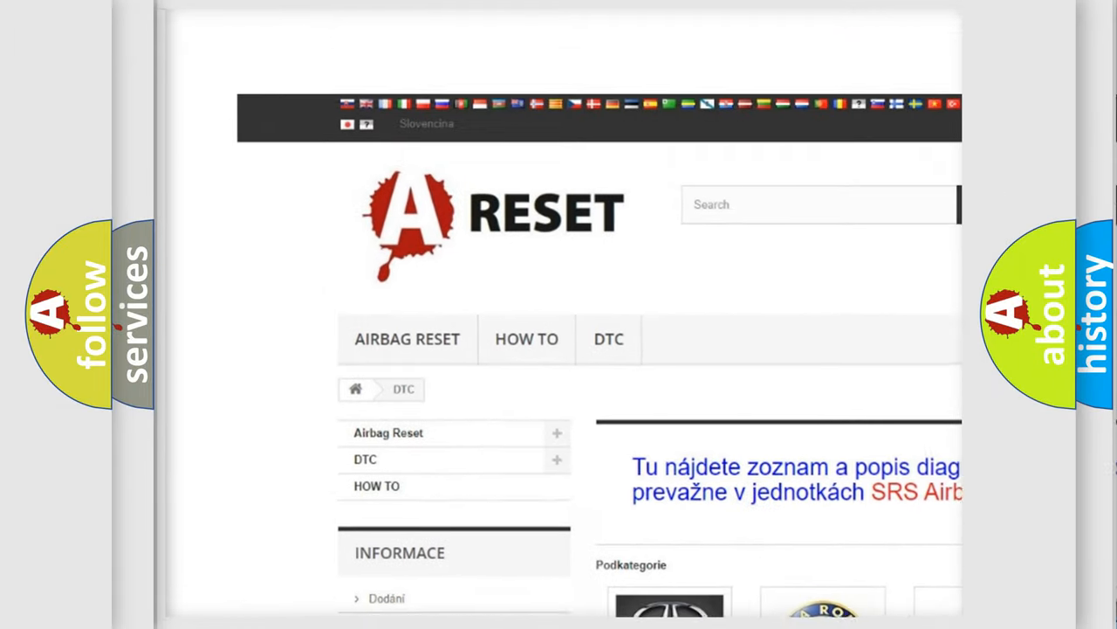
Step: Open the ALFA ROMEO DTC category and scroll through its B, C and P code list
{"action": "scroll", "scroll_direction": "down", "scroll_amount": 3}
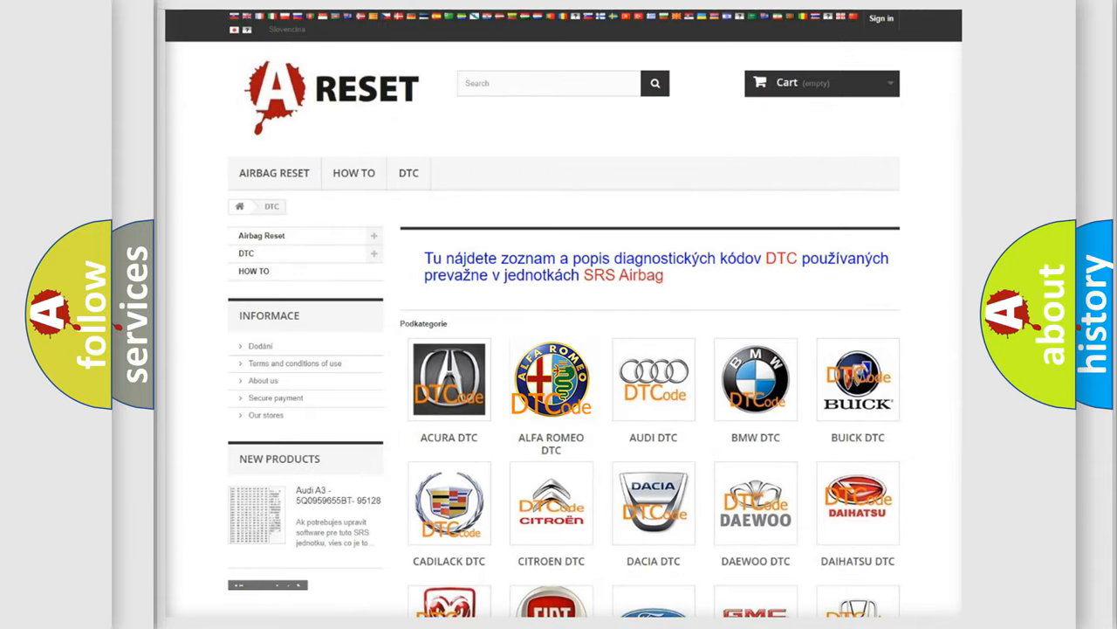
{"action": "left_click", "coordinate": [551, 378]}
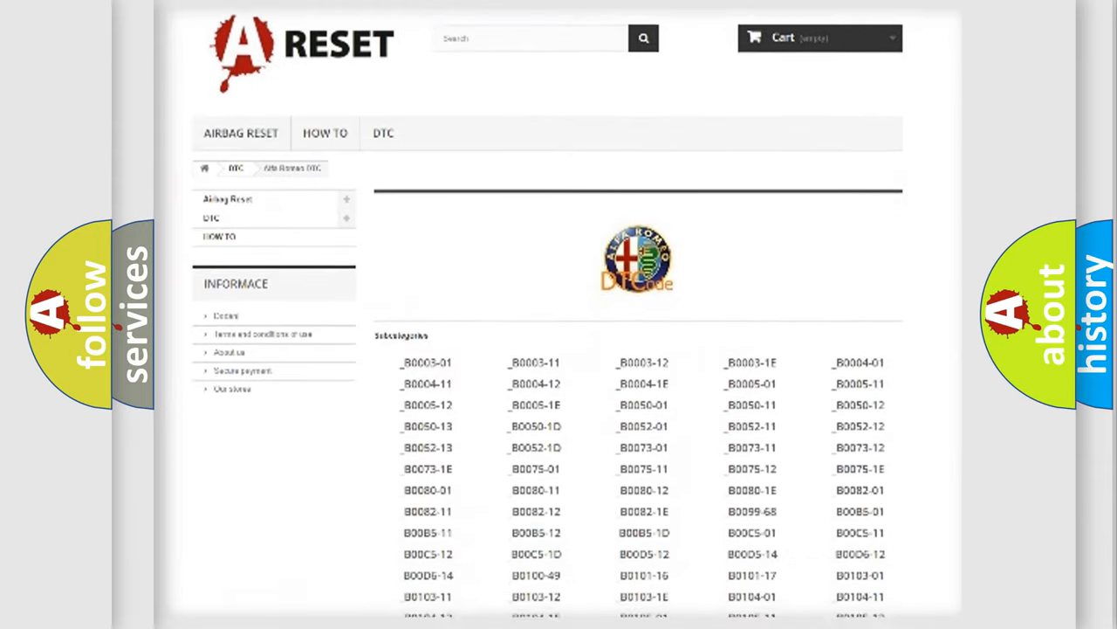
{"action": "scroll", "scroll_direction": "down", "scroll_amount": 3}
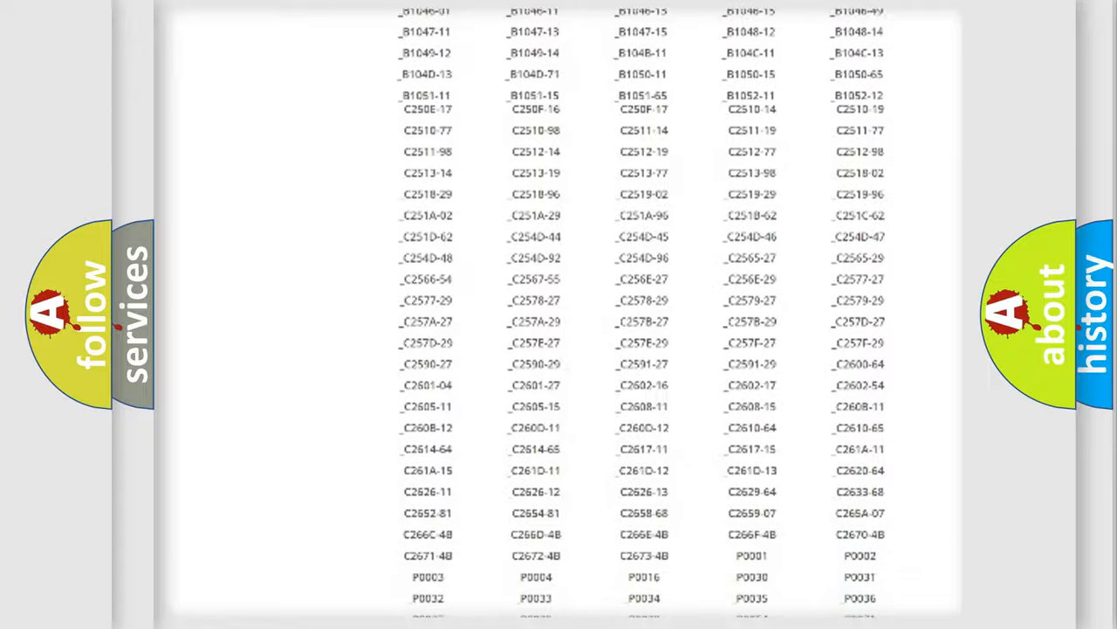